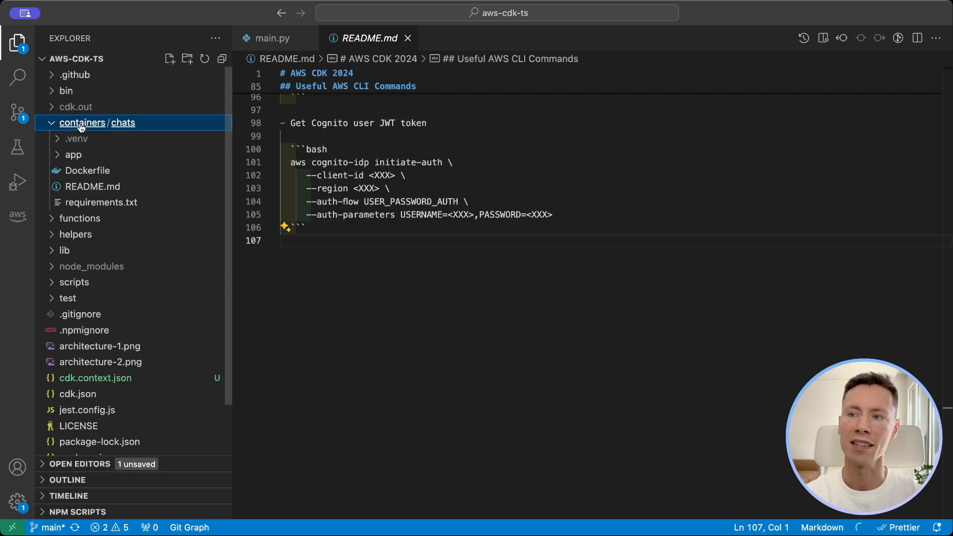
pyautogui.moveTo(51, 75)
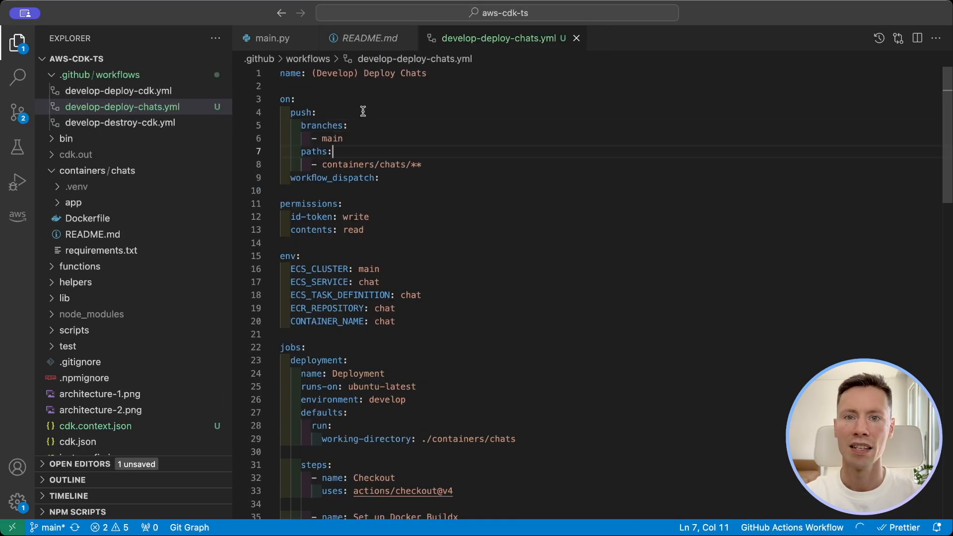
pyautogui.moveTo(315, 151)
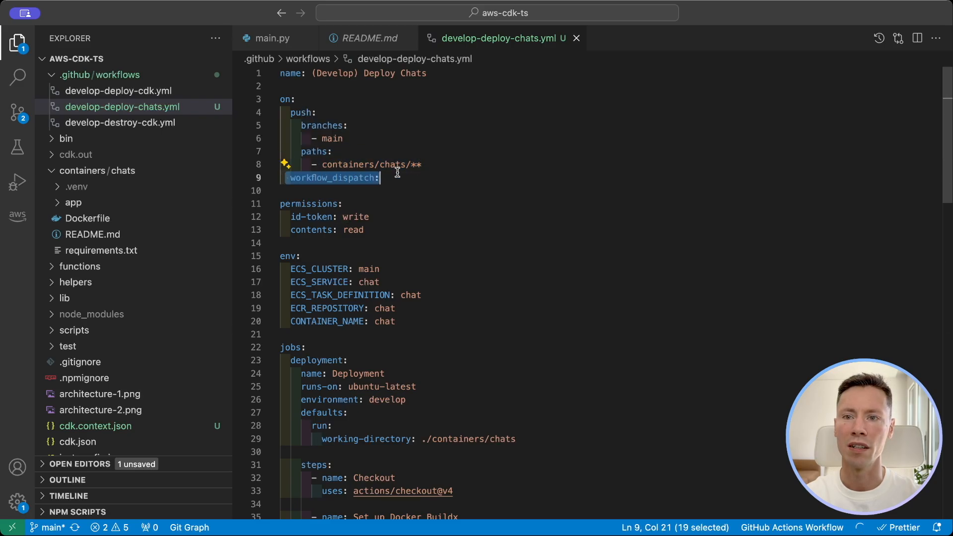
# Review the develop-deploy-chats.yml workflow contents before committing
pyautogui.click(310, 204)
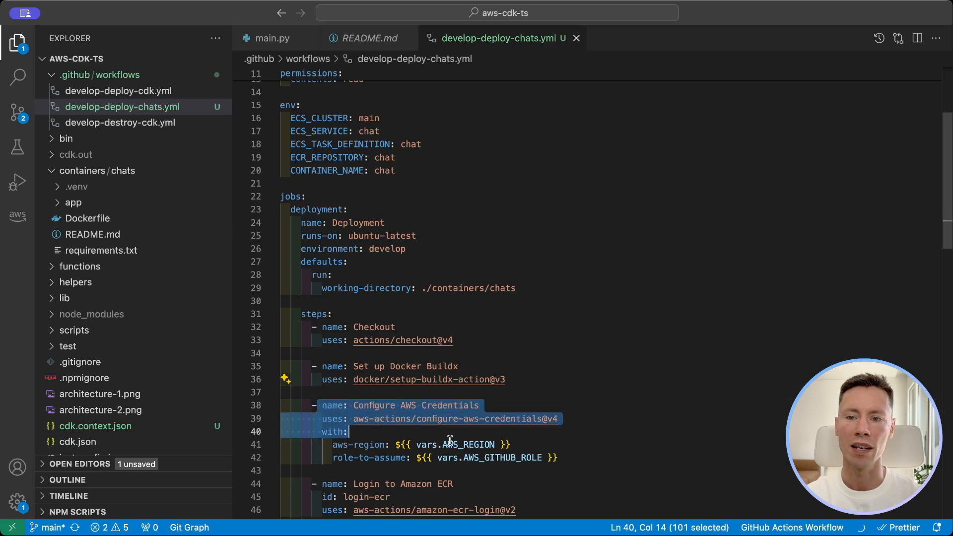
pyautogui.click(565, 458)
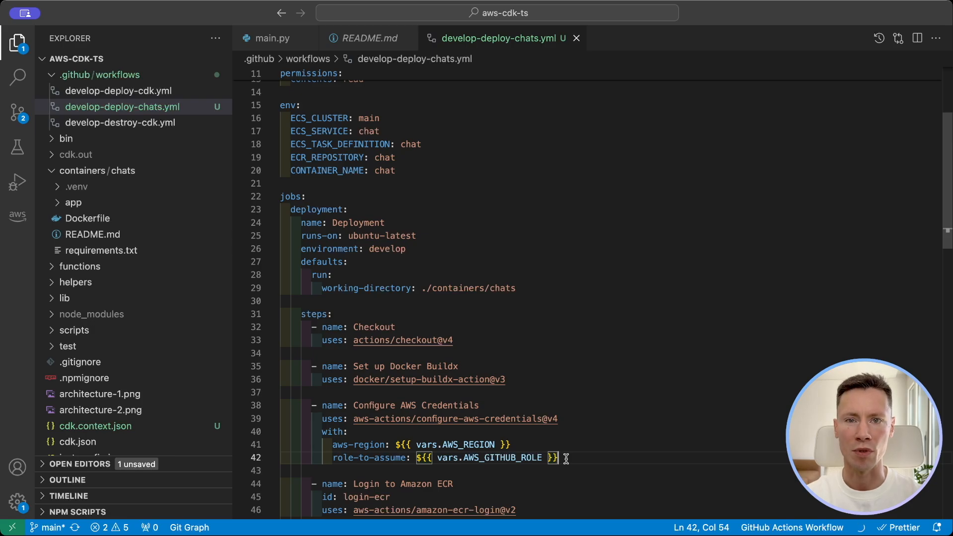
pyautogui.scroll(-3)
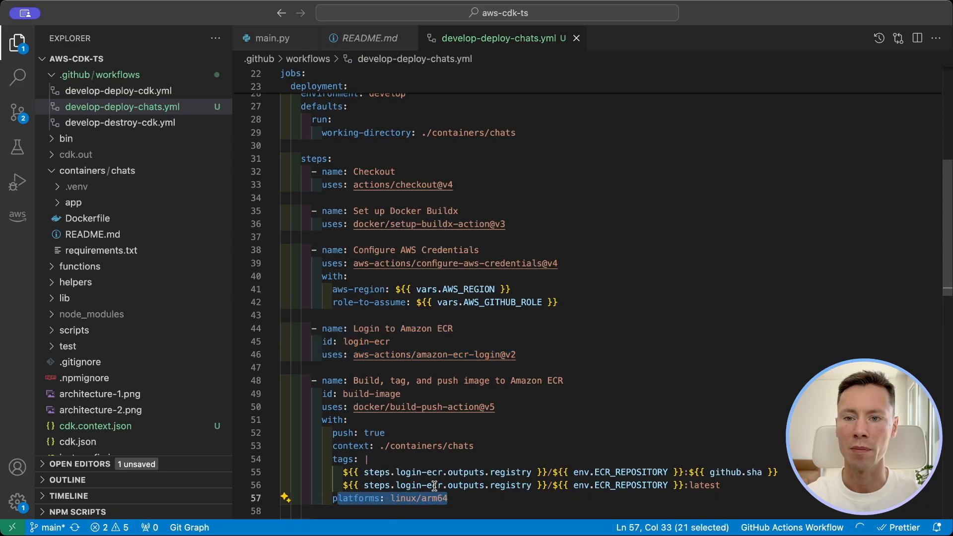
pyautogui.click(349, 473)
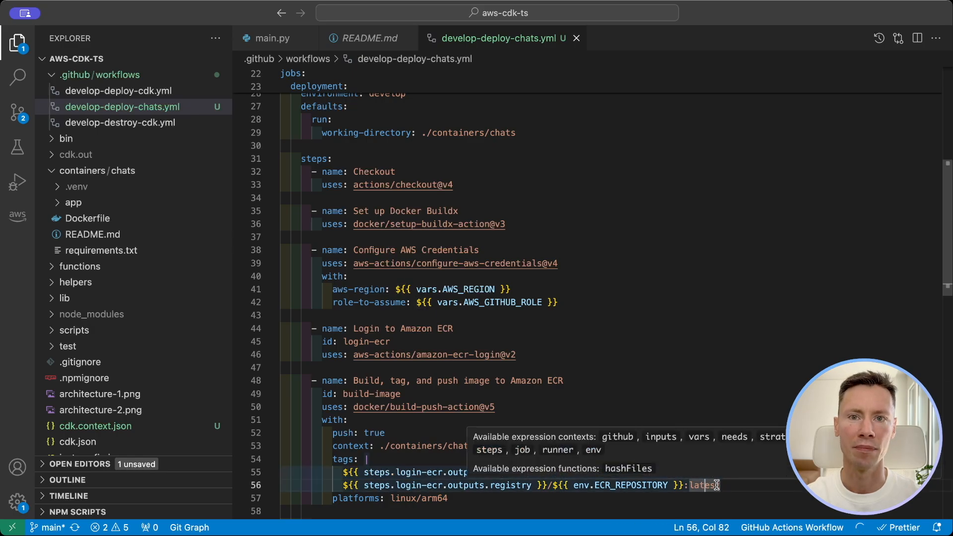
pyautogui.scroll(-3)
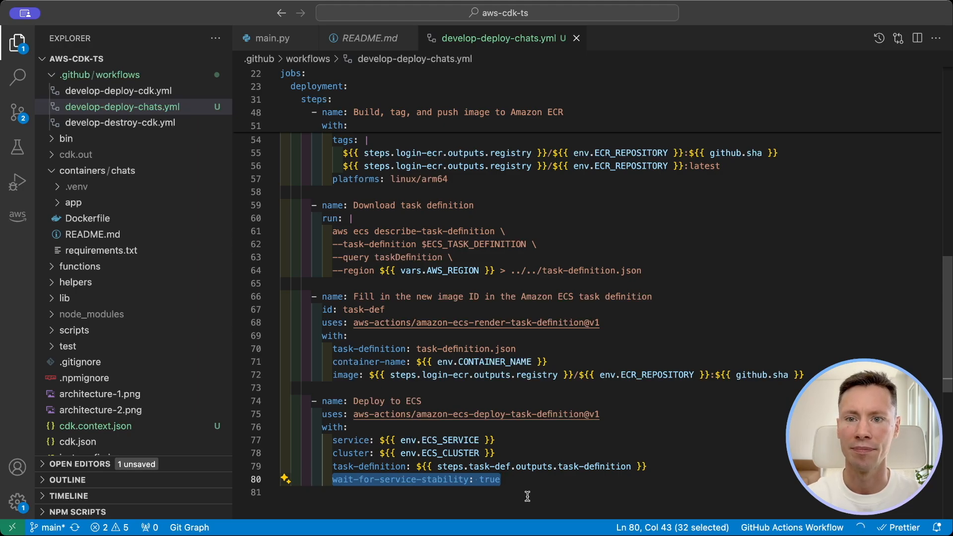
# Commit develop-deploy-chats.yml to main, leaving only cdk.context.json uncommitted, and switch to the GitHub repo
pyautogui.click(378, 244)
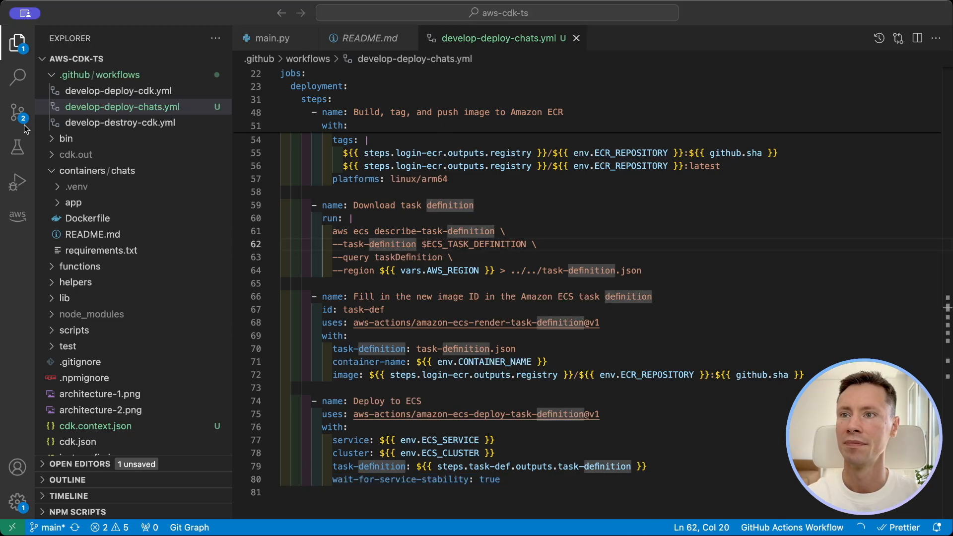
pyautogui.click(18, 112)
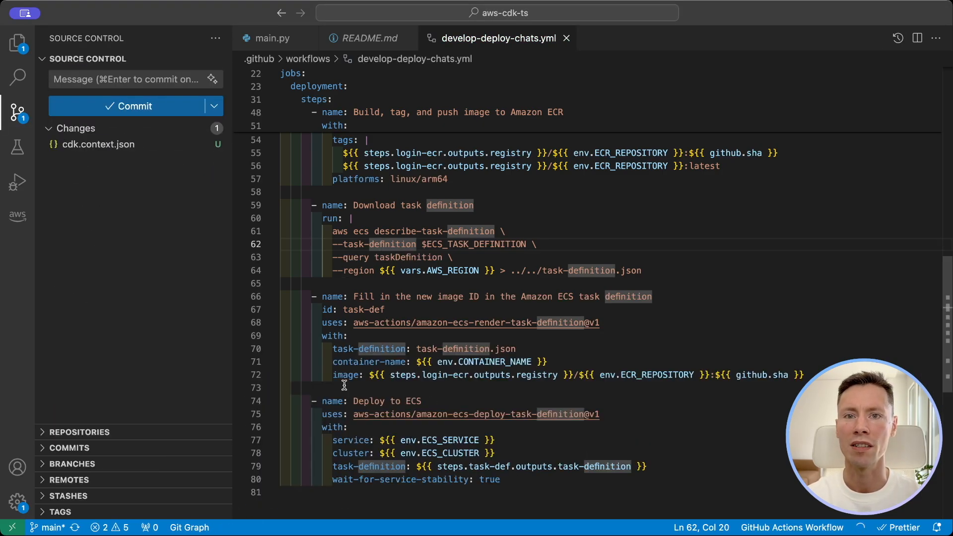
pyautogui.click(271, 38)
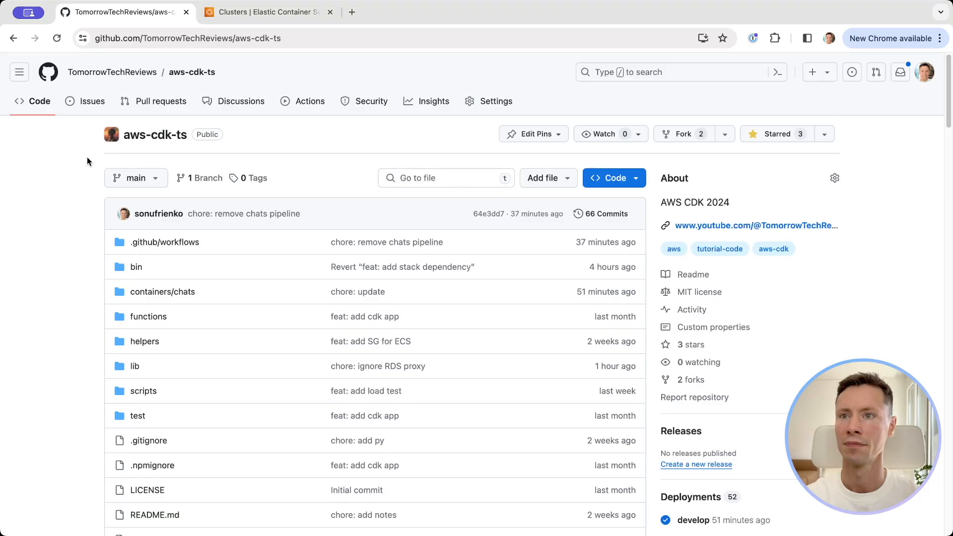
pyautogui.moveTo(302, 101)
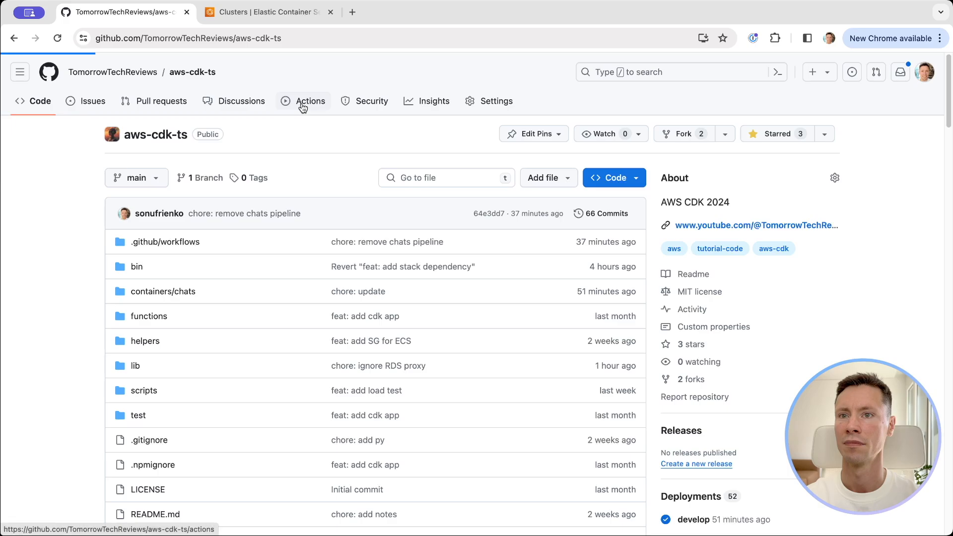
# Show the Deployment job logs of the in-progress Deploy Chats run for 'feat: add test endpoint'
pyautogui.click(310, 101)
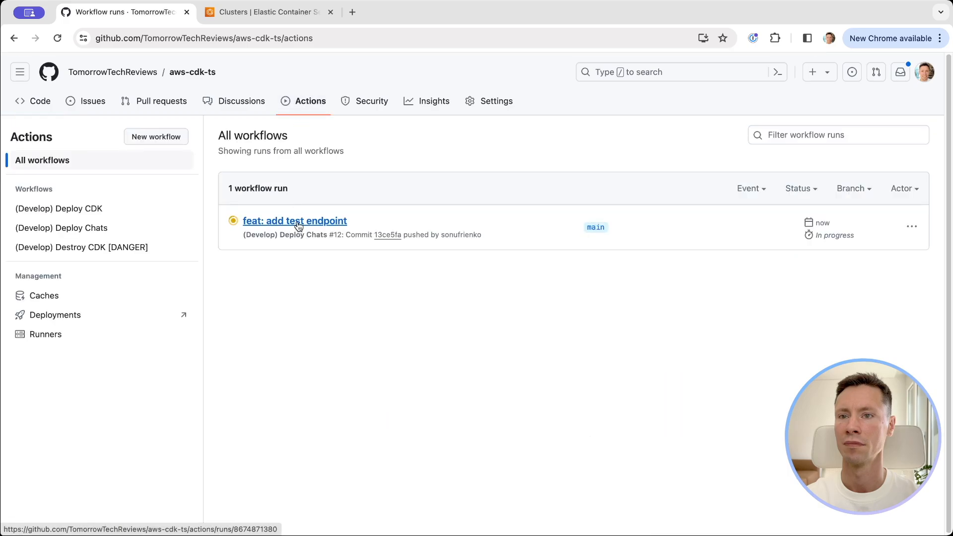
pyautogui.click(295, 220)
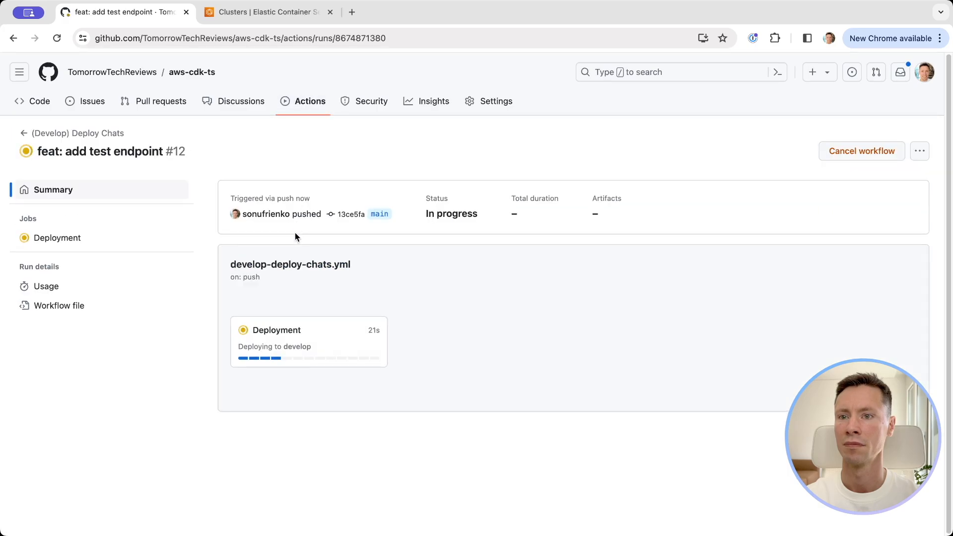
pyautogui.moveTo(272, 337)
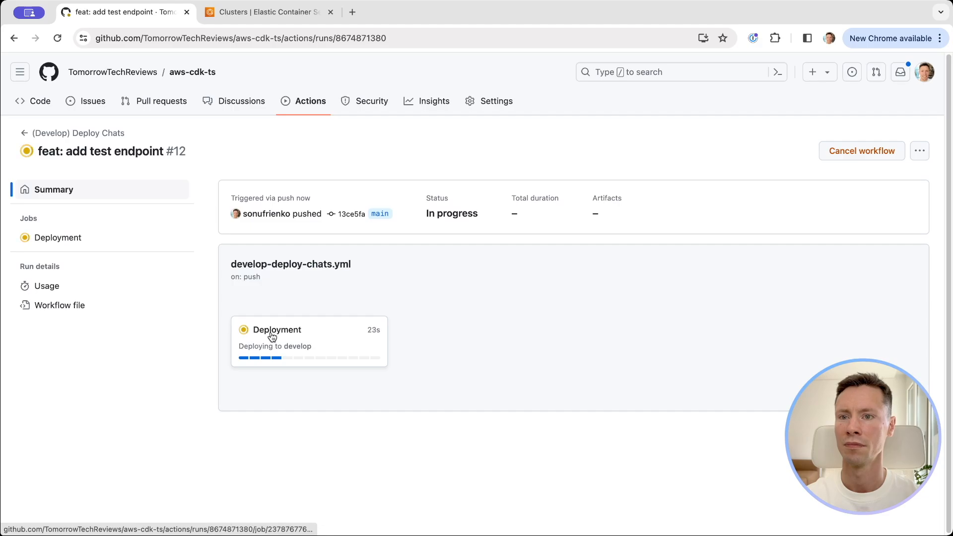
pyautogui.click(277, 330)
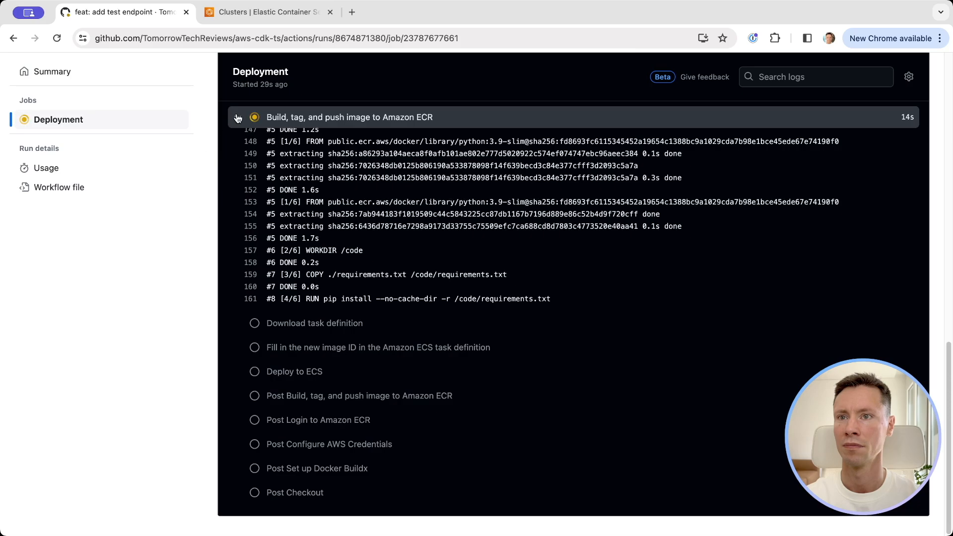
# Collapse the Build, tag, and push step and confirm the Deployment job succeeded
pyautogui.click(237, 117)
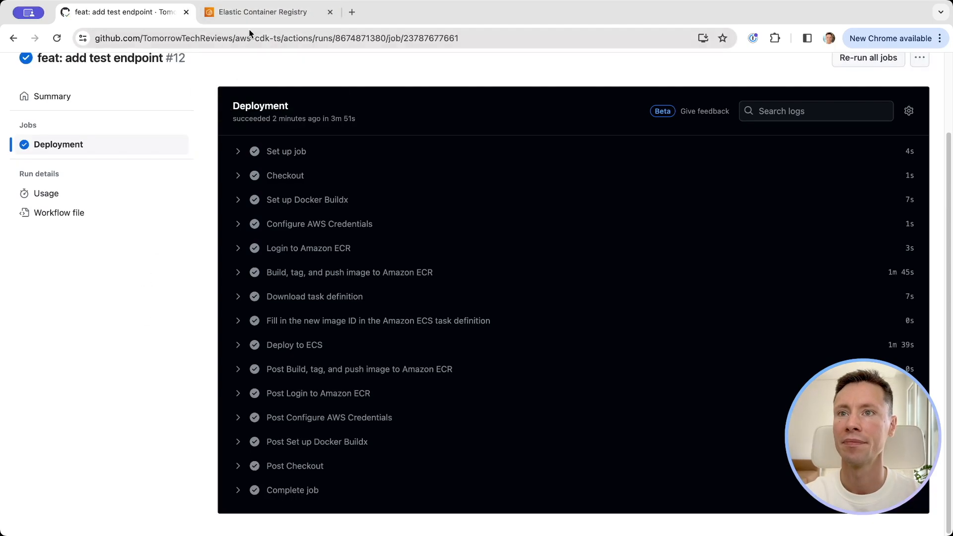
# Check the ECR chat repository's new latest image tagged with the commit hash, then head to ECS
pyautogui.click(263, 12)
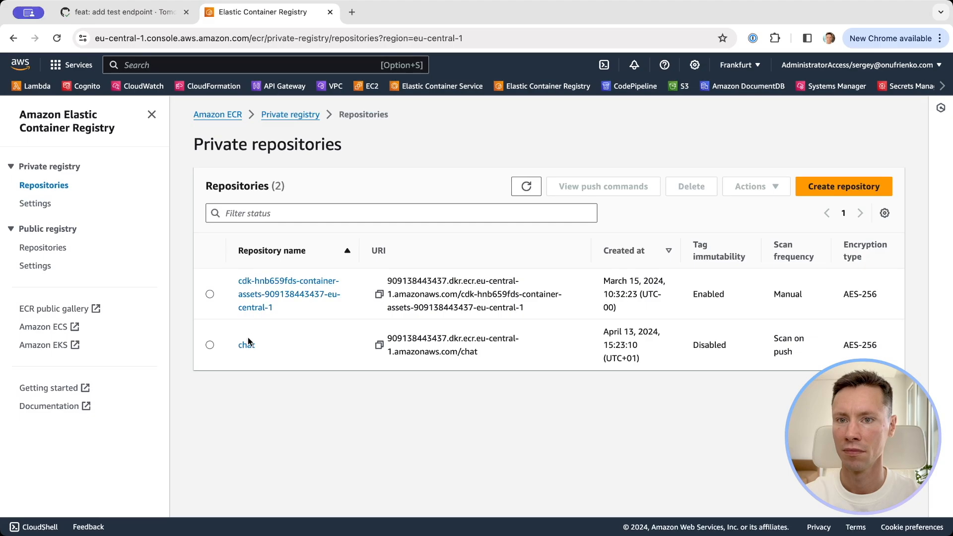
pyautogui.click(246, 345)
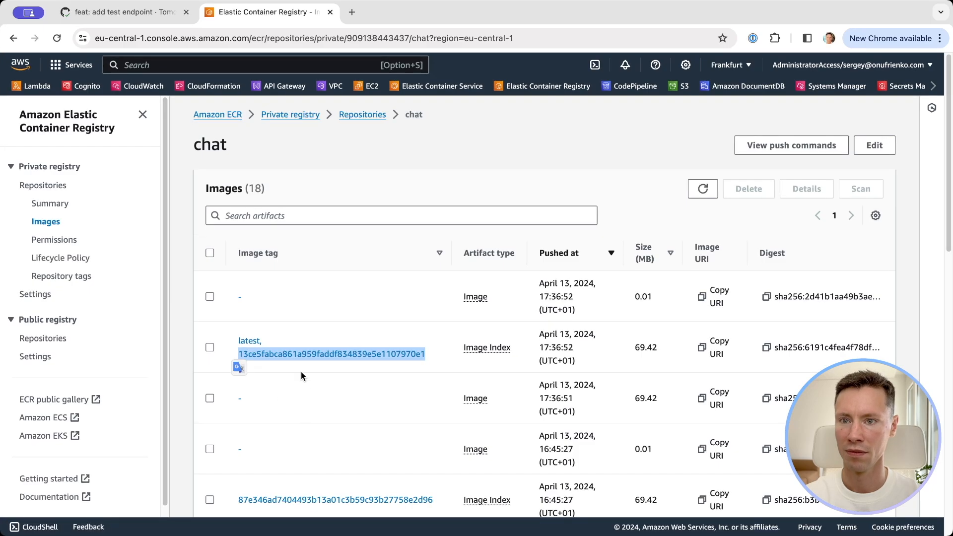
pyautogui.moveTo(437, 86)
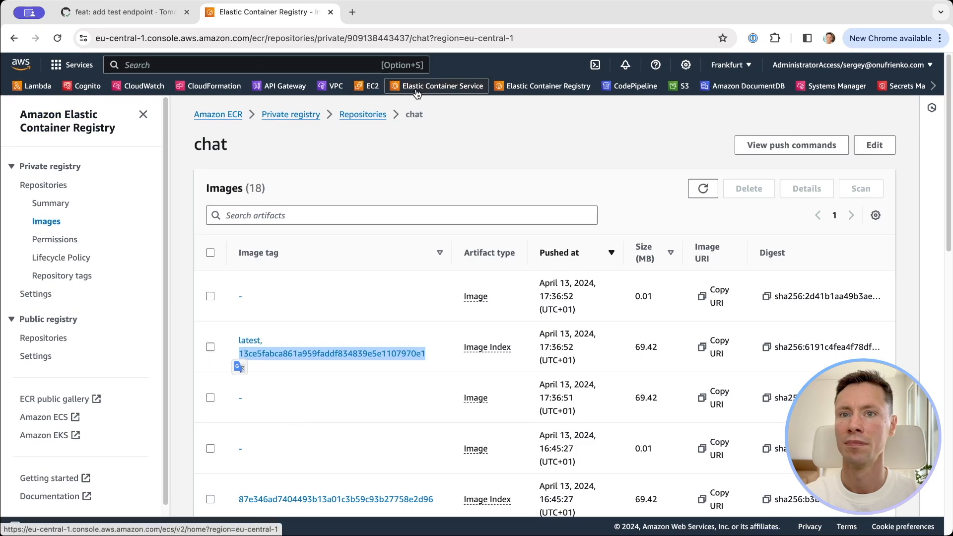
pyautogui.click(442, 85)
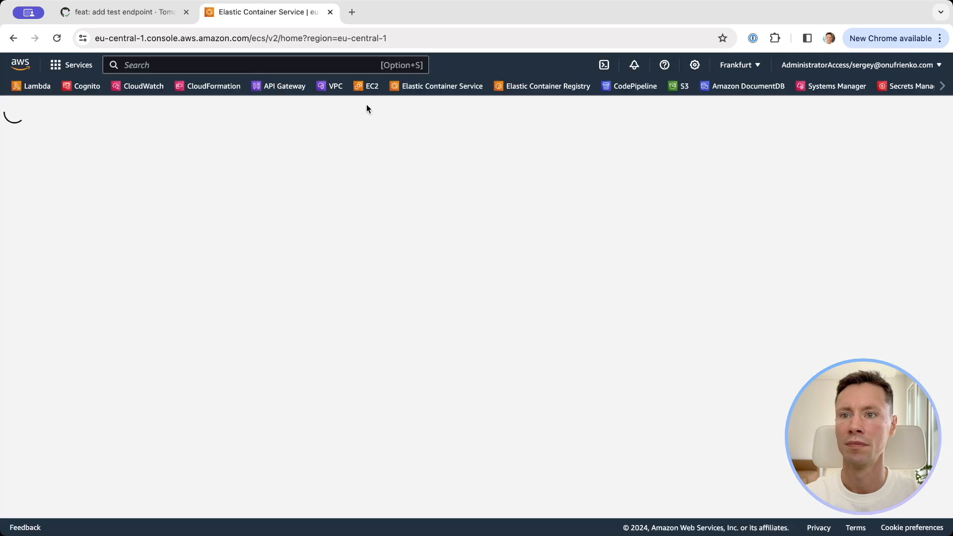
# View the JSON of the newest chat task definition revision, chat:16
pyautogui.click(50, 239)
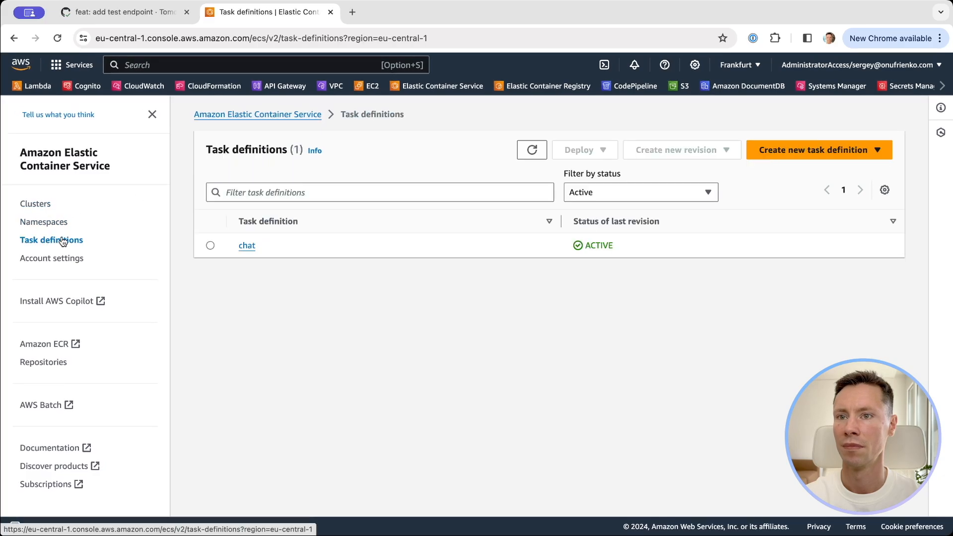
pyautogui.click(246, 245)
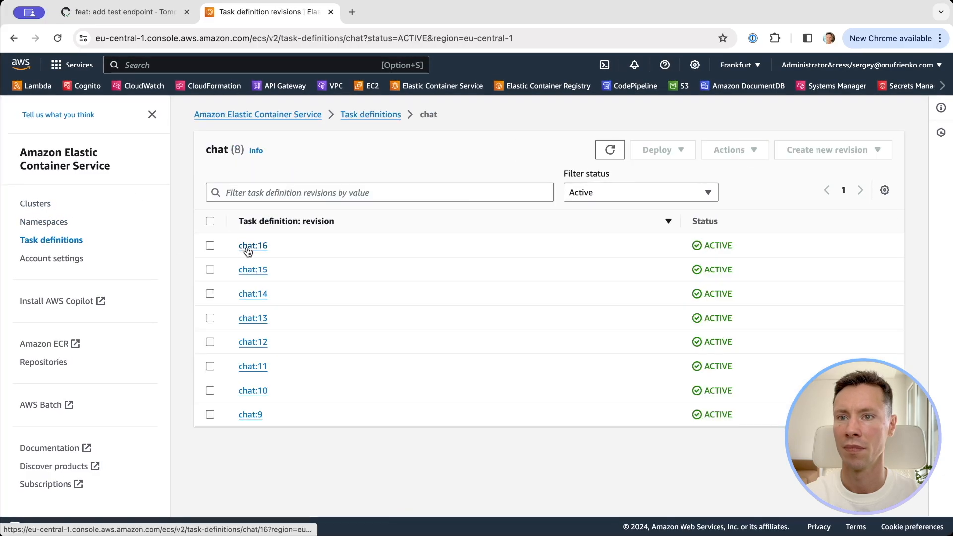
pyautogui.click(252, 245)
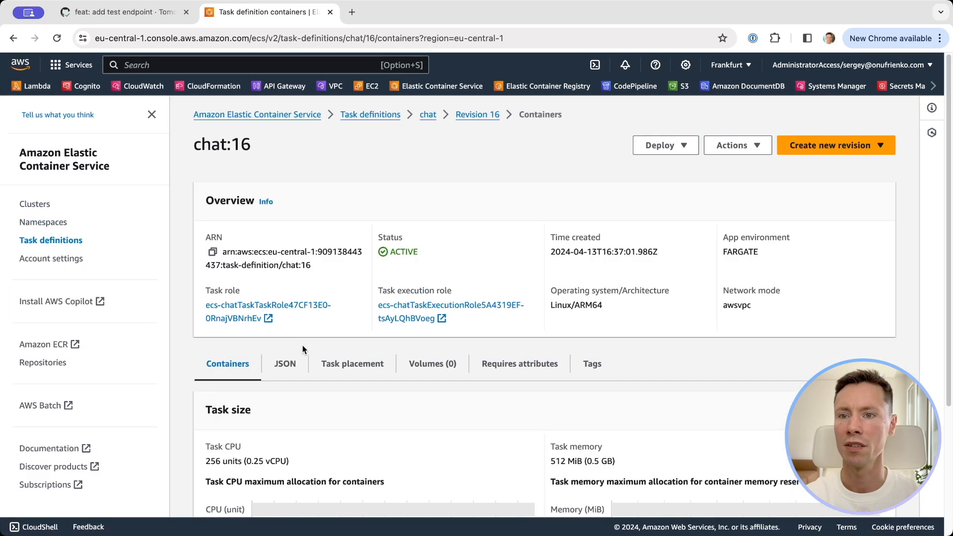
pyautogui.click(285, 364)
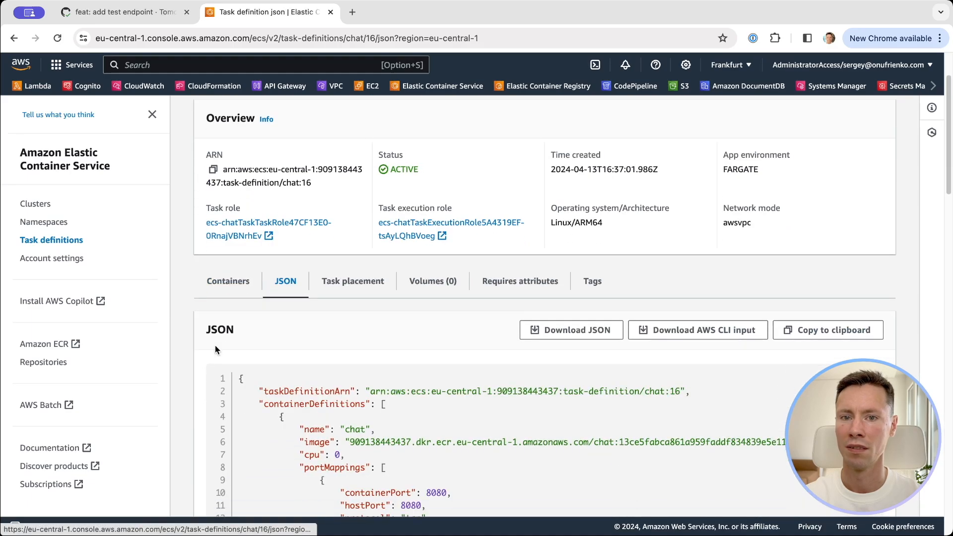
# Find the new commit-tagged image hash in chat:16, then return to the ECS clusters list
pyautogui.press('Ctrl+f')
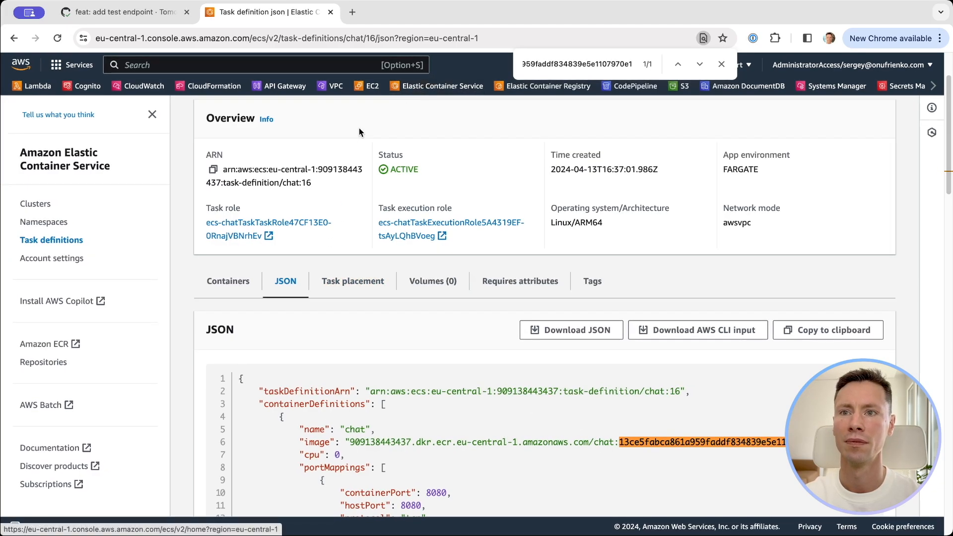
pyautogui.scroll(3)
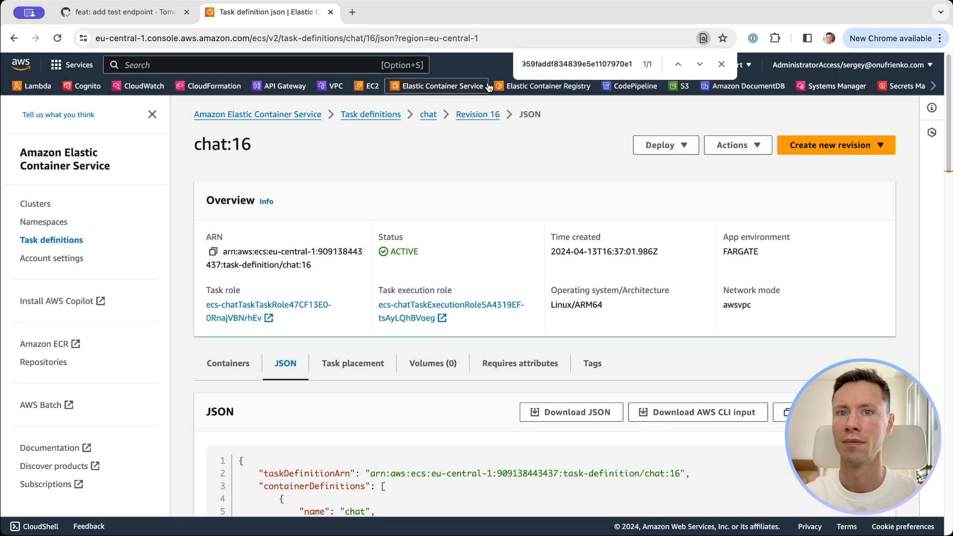
pyautogui.click(36, 203)
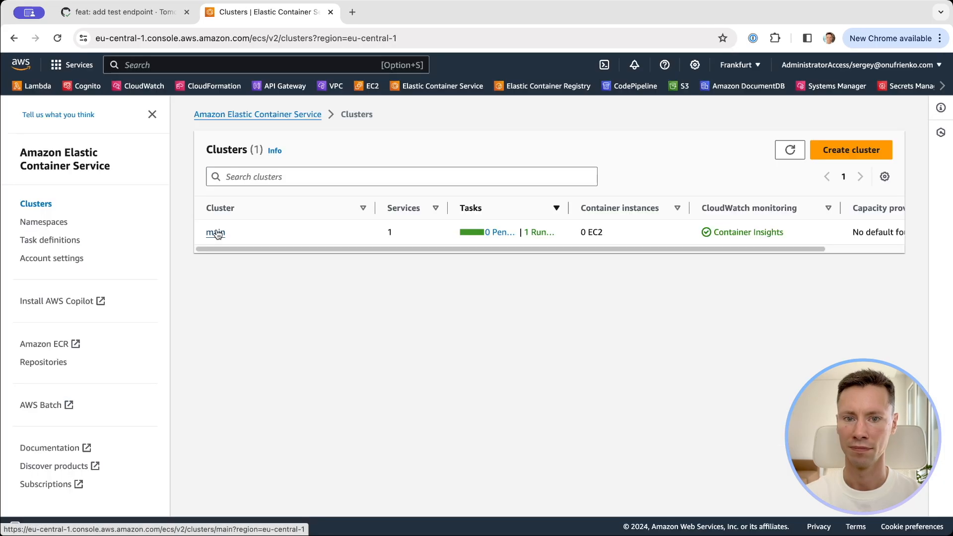
# Show the running task of the chat service in the main cluster, using chat:16
pyautogui.click(215, 233)
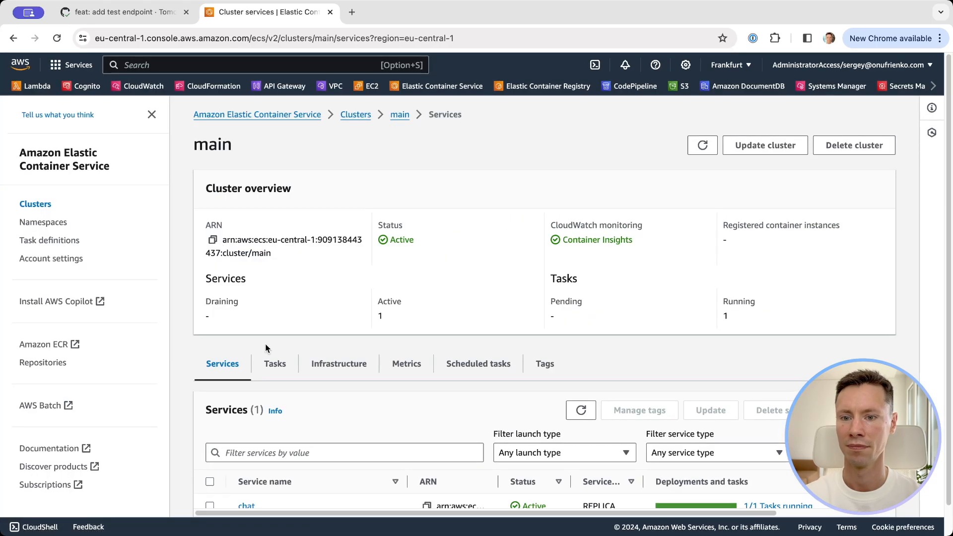
pyautogui.click(246, 506)
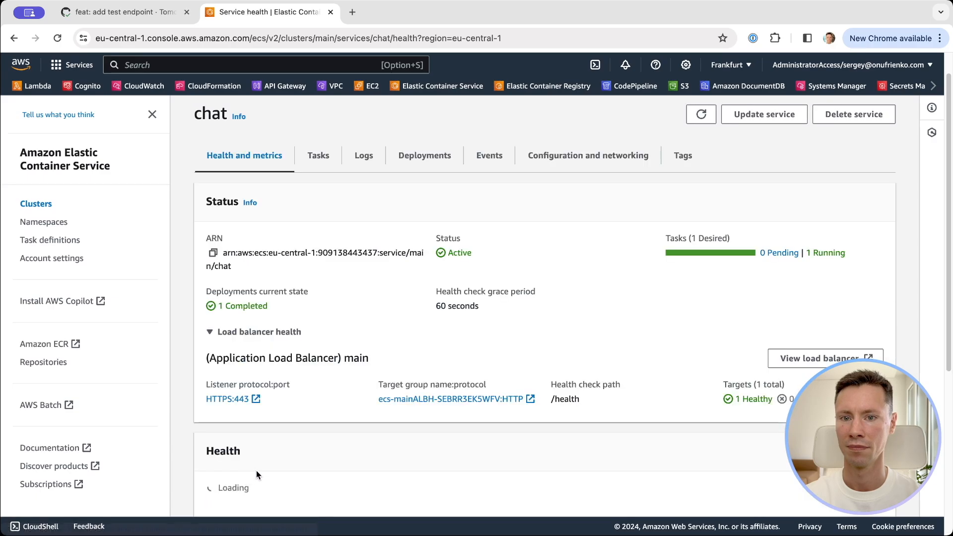
pyautogui.click(318, 155)
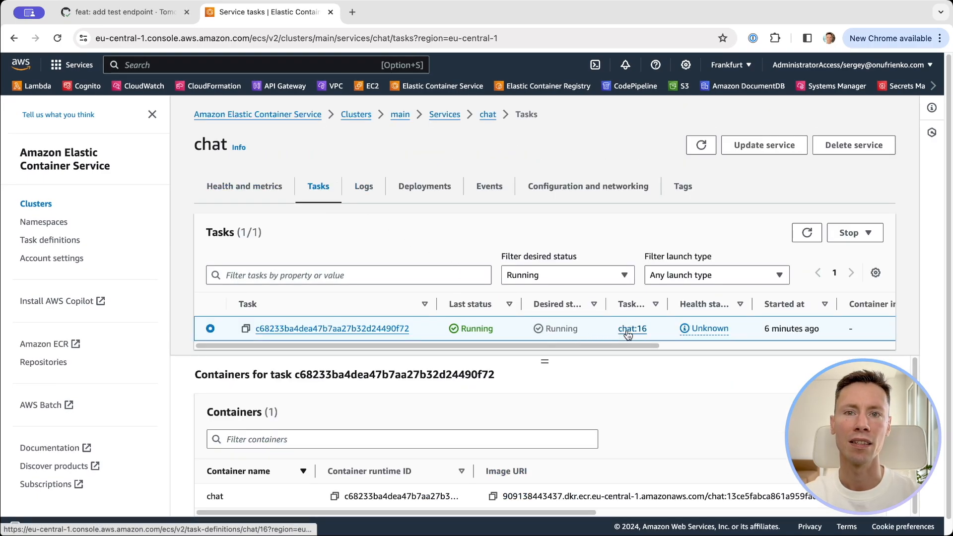
pyautogui.moveTo(619, 335)
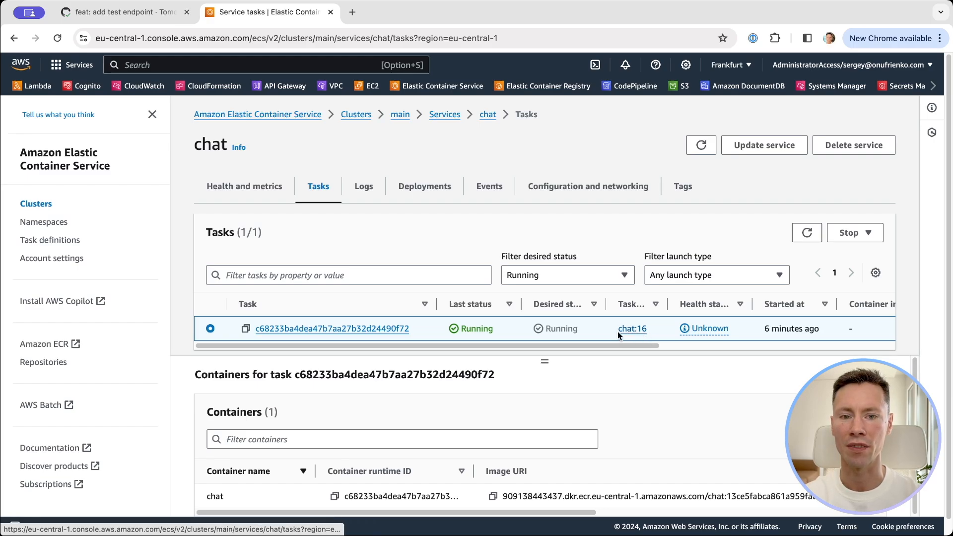